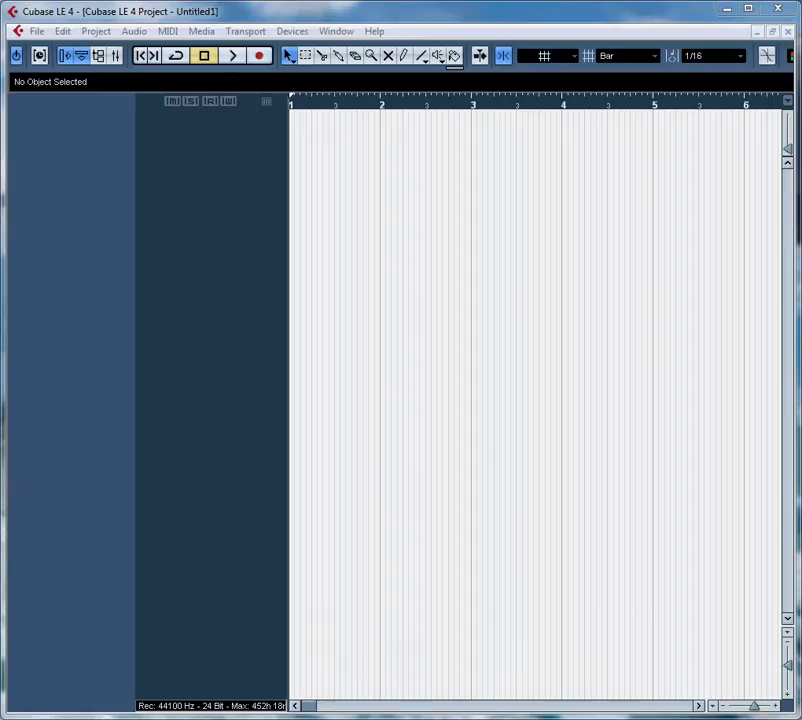
mouse_move(28, 136)
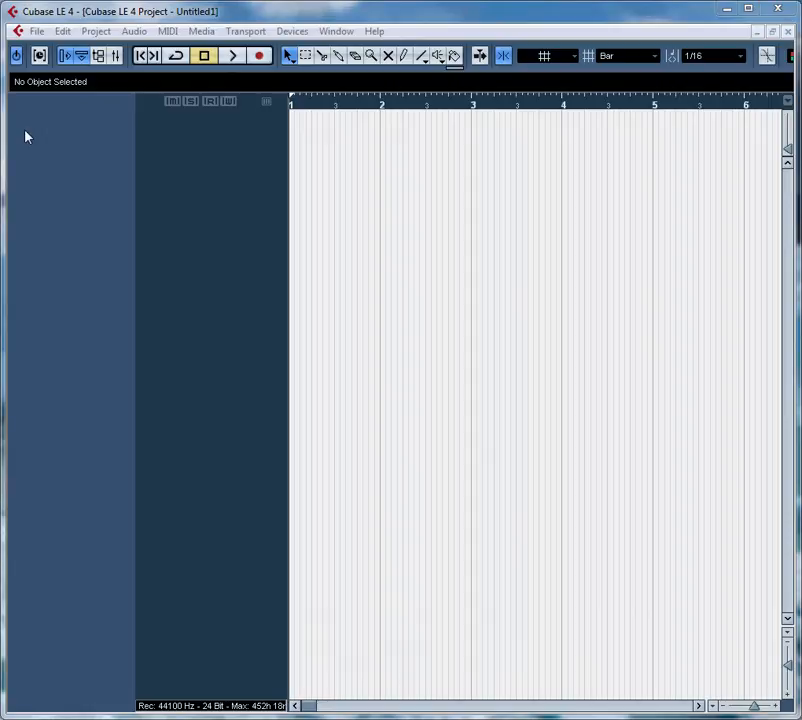
mouse_move(292, 340)
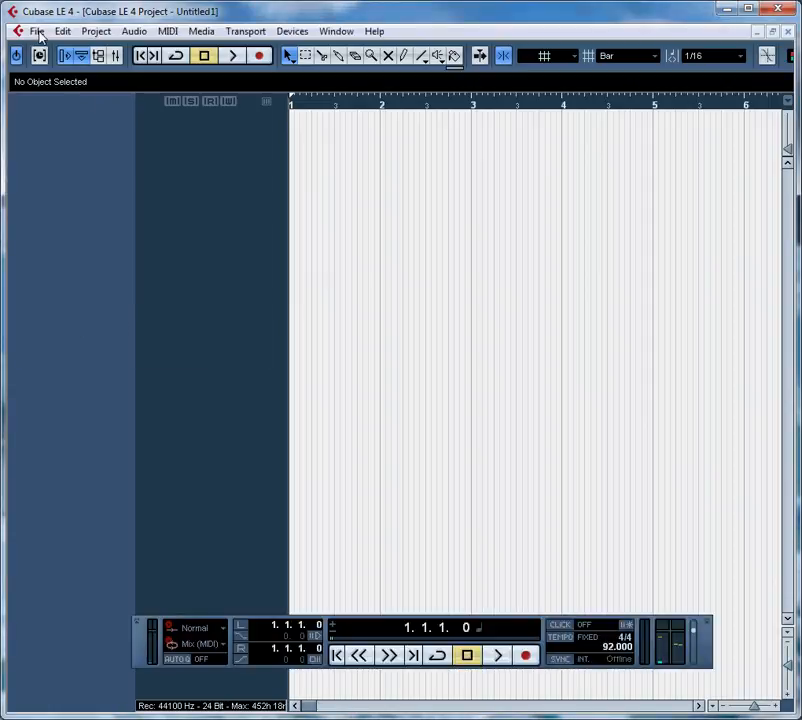
Import the MIDI file into the current project rather than a new one.
left_click(36, 32)
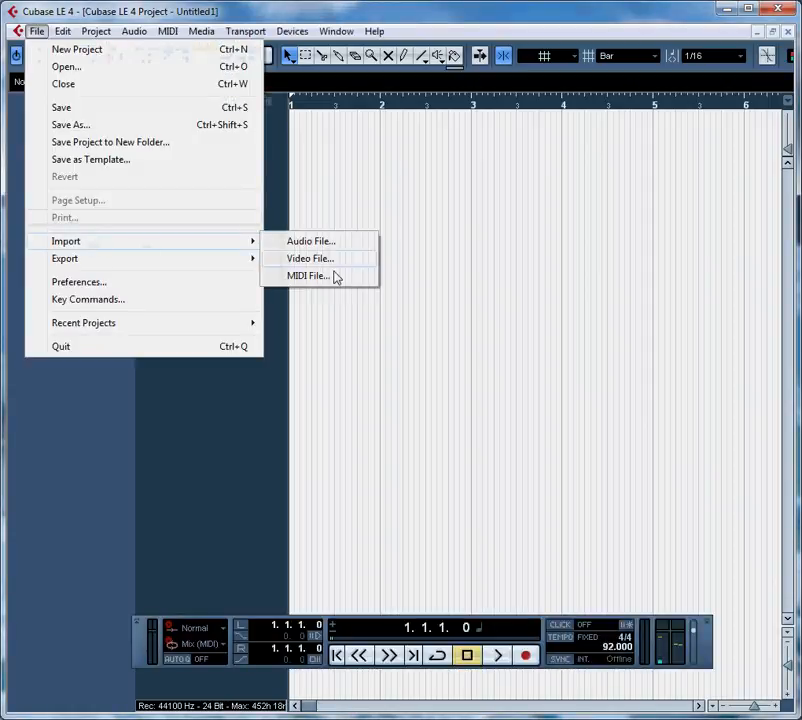
left_click(308, 276)
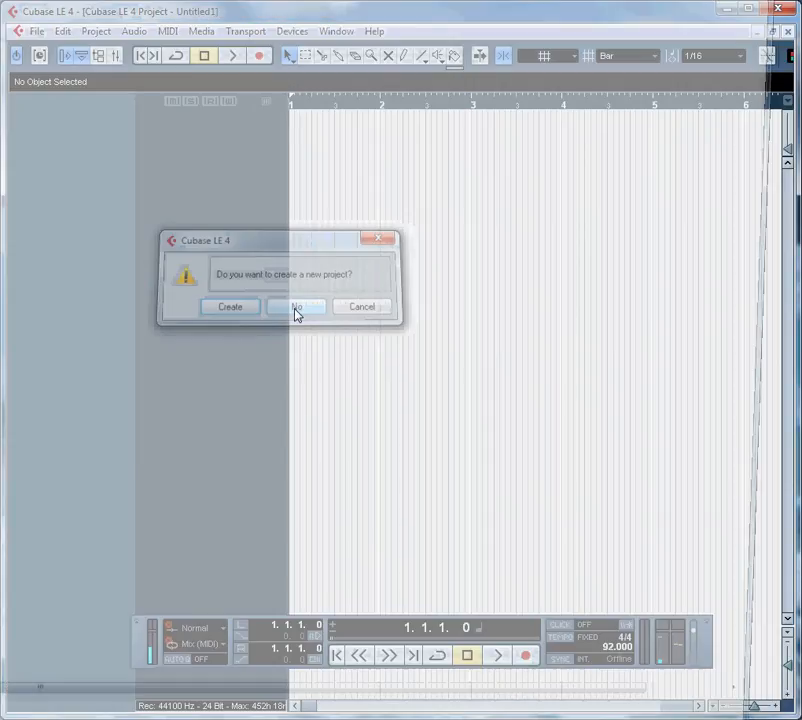
left_click(296, 306)
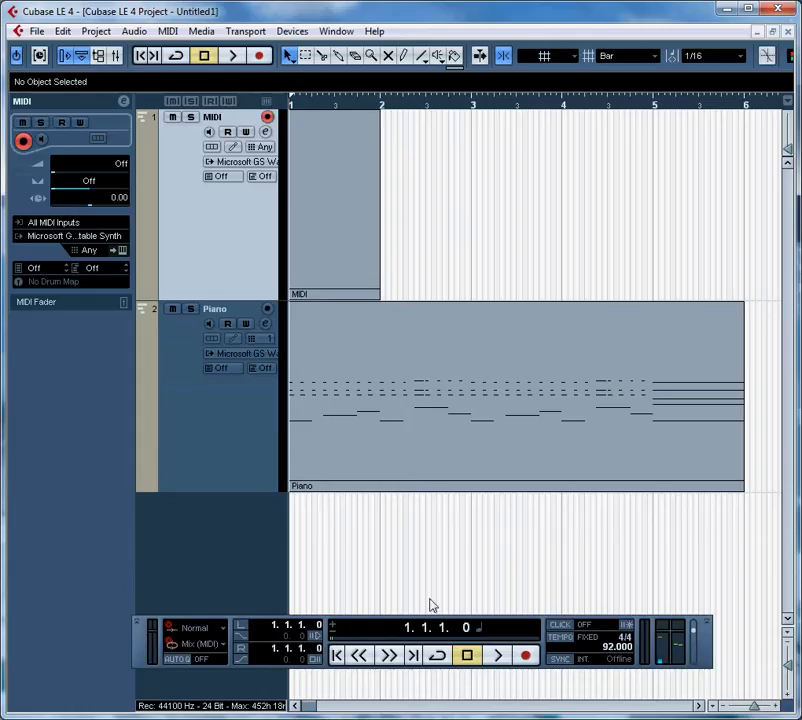
mouse_move(220, 460)
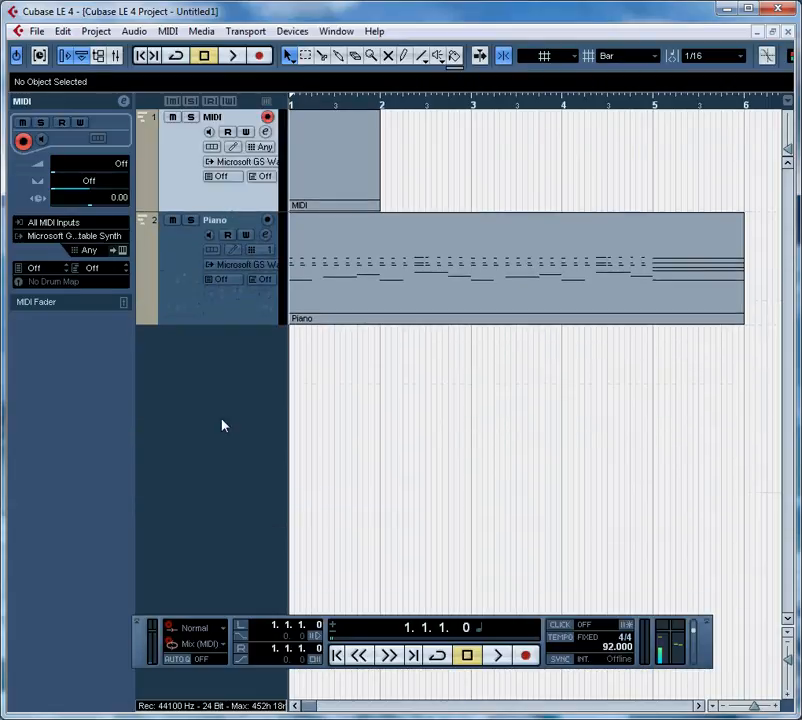
Add a new instrument track loaded with HALionOne.
right_click(224, 424)
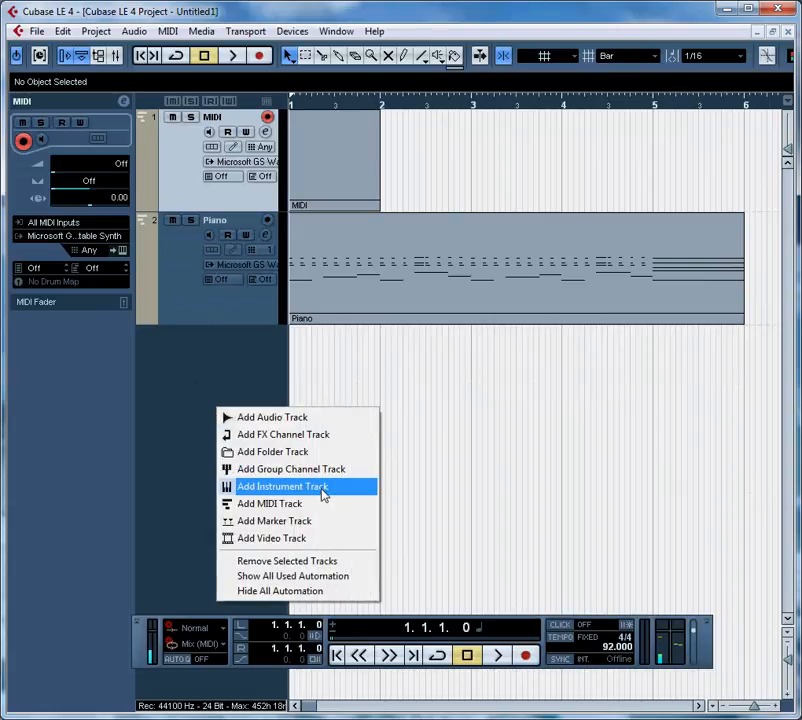
left_click(282, 486)
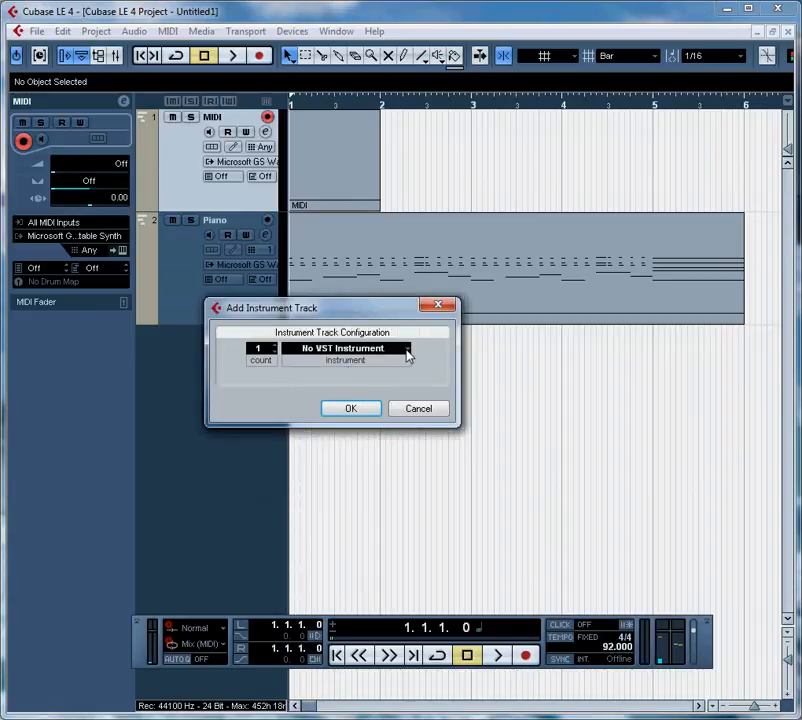
left_click(344, 348)
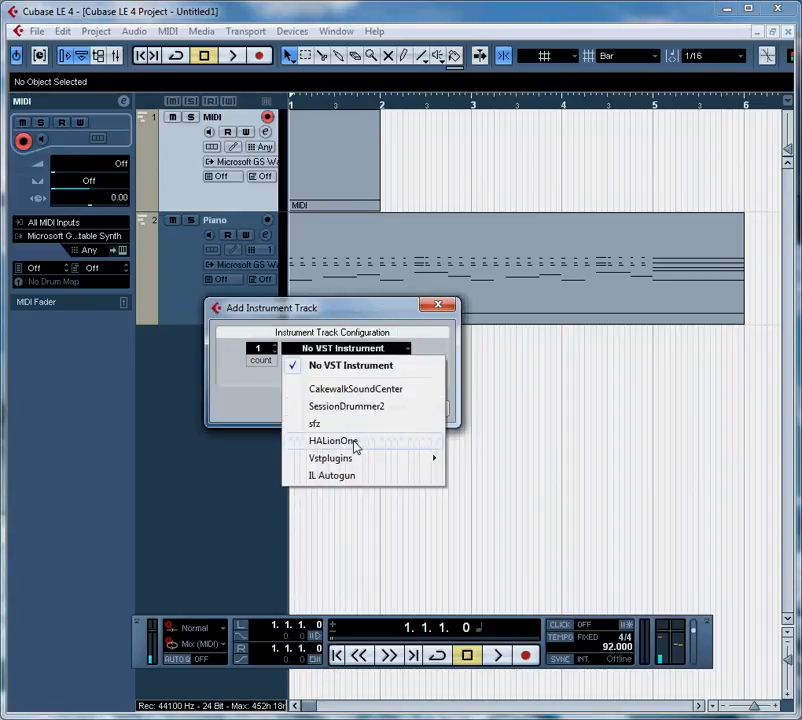
left_click(328, 442)
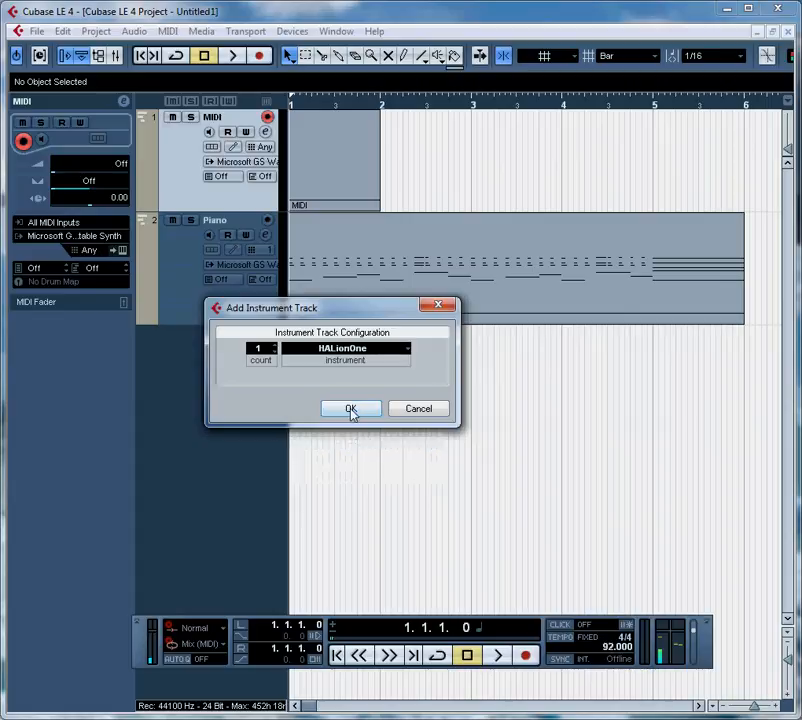
left_click(352, 408)
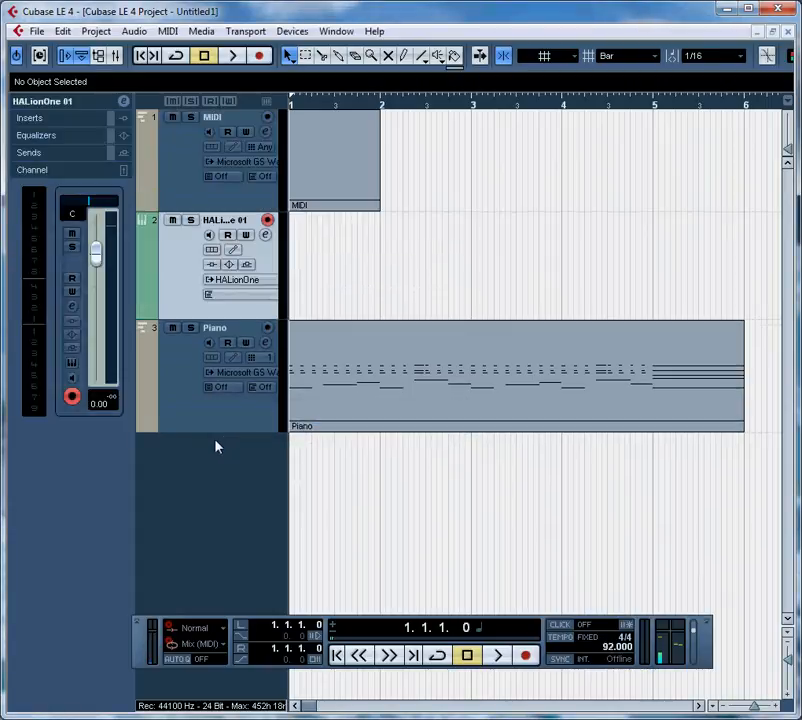
mouse_move(364, 356)
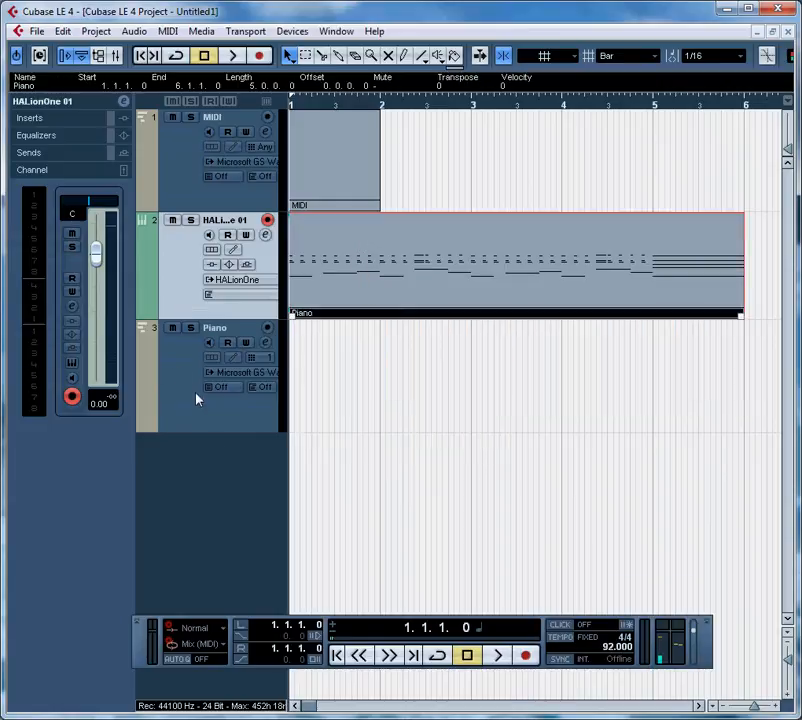
Select the empty Piano and MIDI tracks and remove them.
left_click(216, 328)
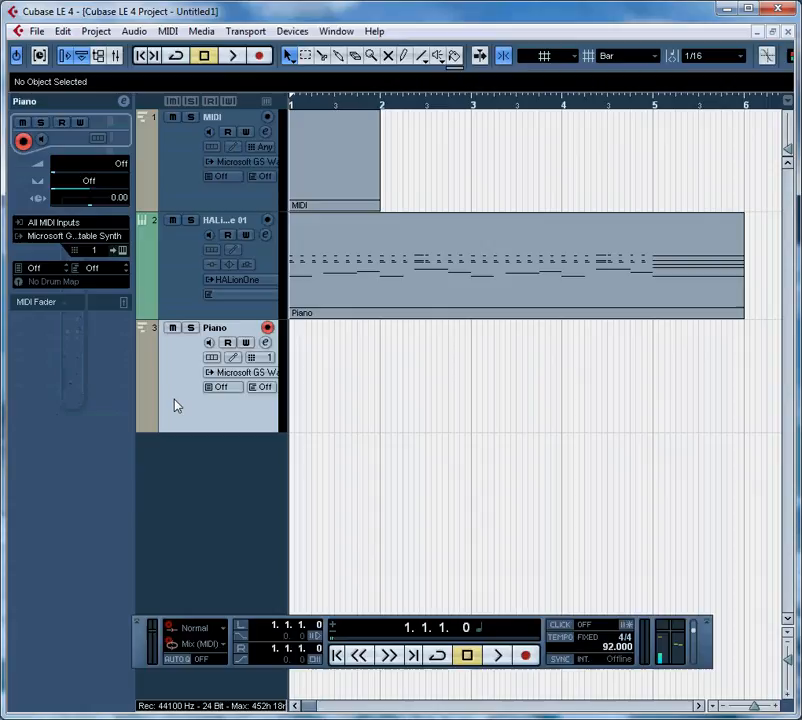
left_click(224, 218)
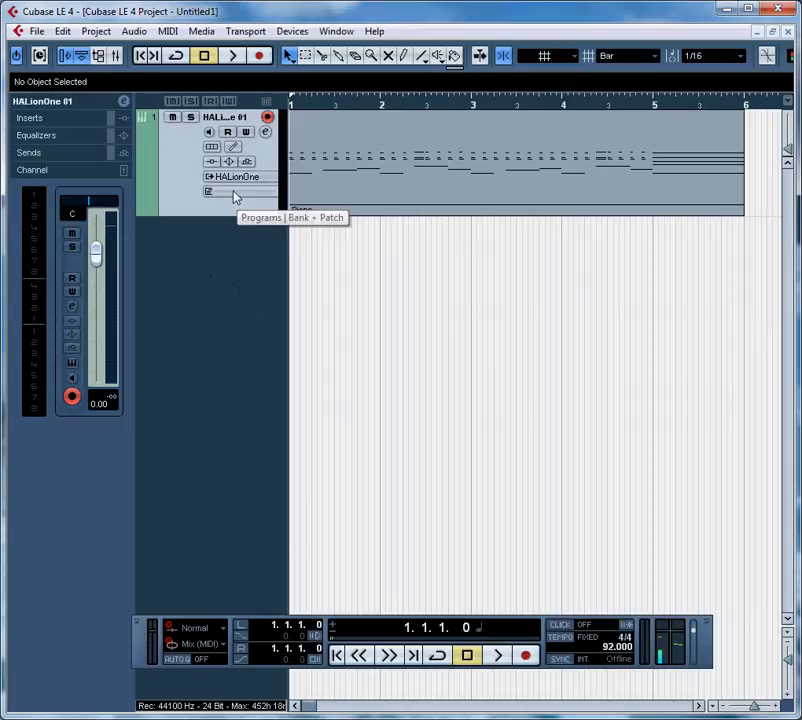
Filter the HALionOne sound browser to the Piano category and load Rock Piano.
left_click(210, 192)
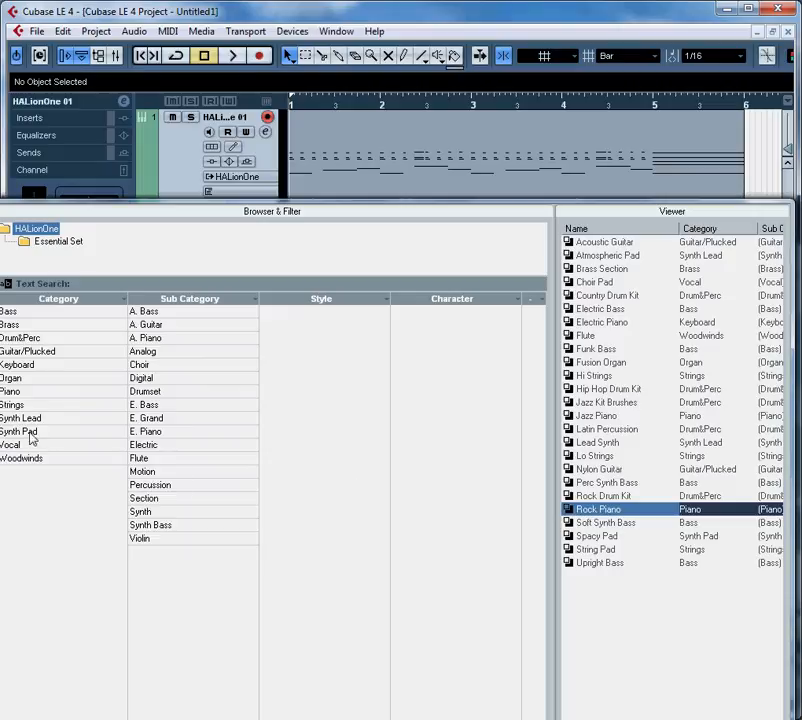
left_click(18, 364)
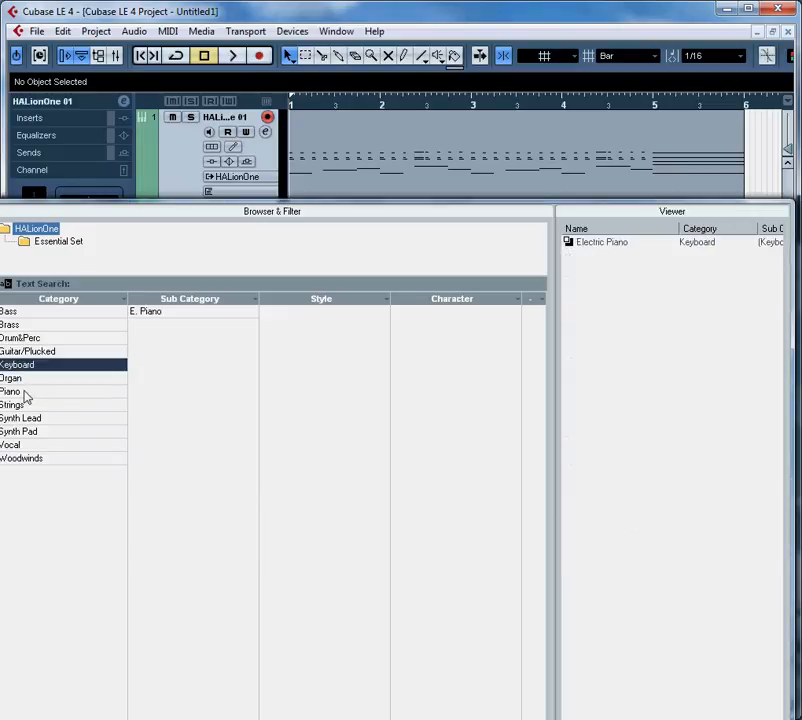
left_click(12, 392)
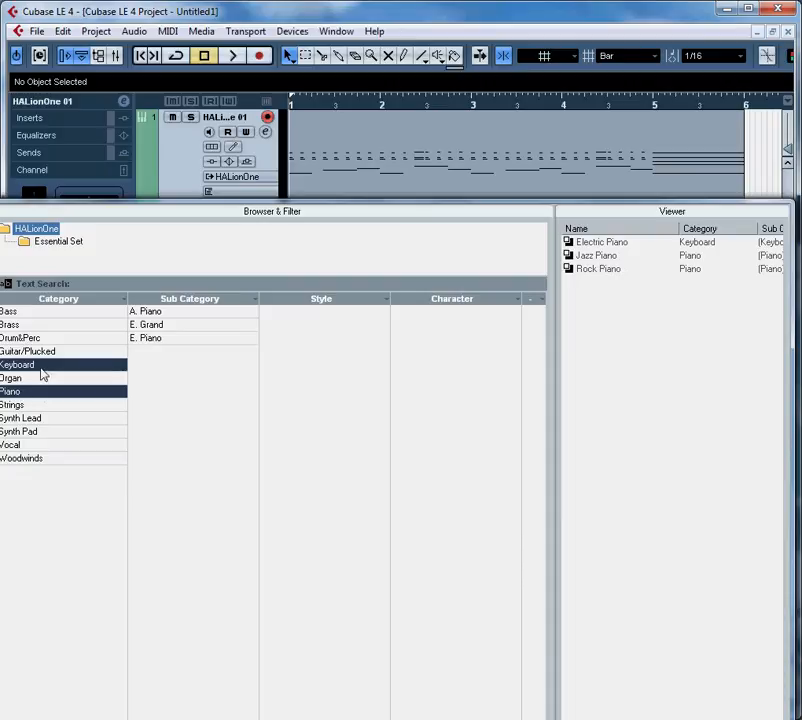
left_click(12, 390)
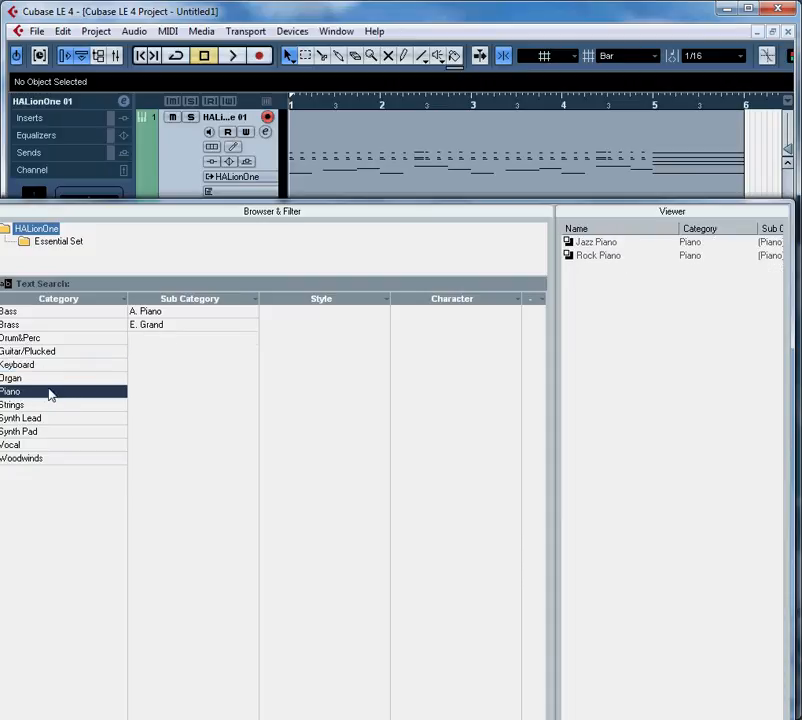
mouse_move(604, 258)
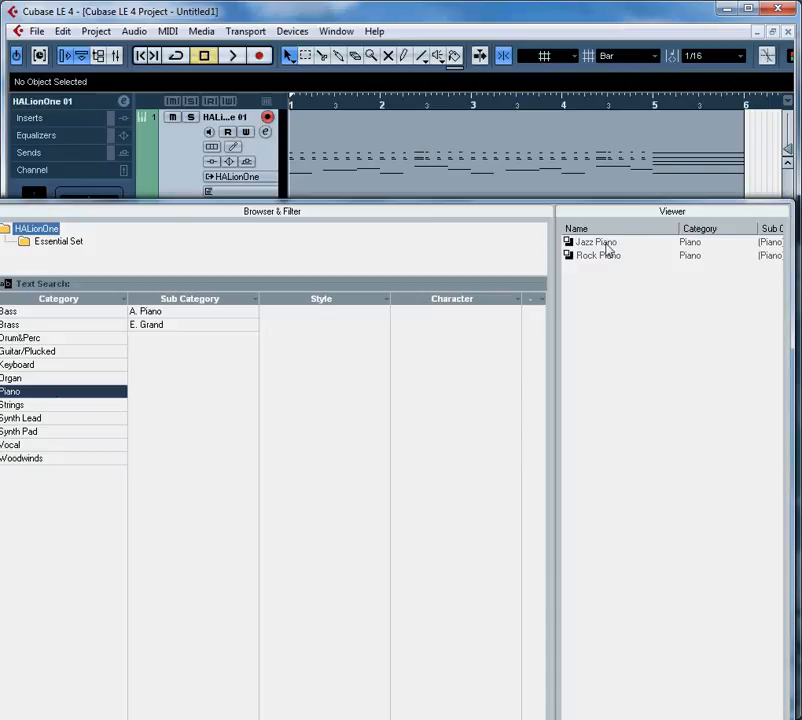
mouse_move(610, 260)
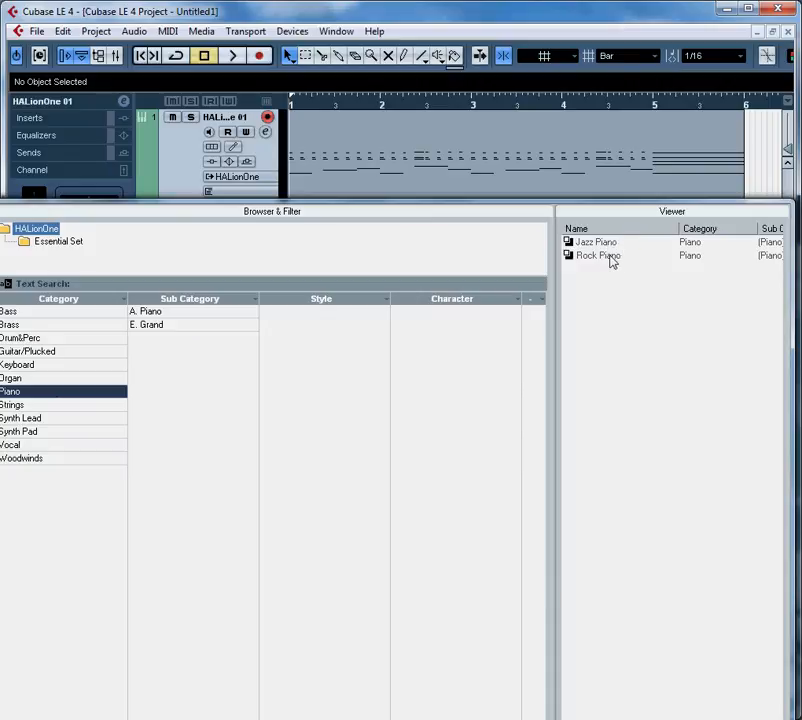
left_click(598, 256)
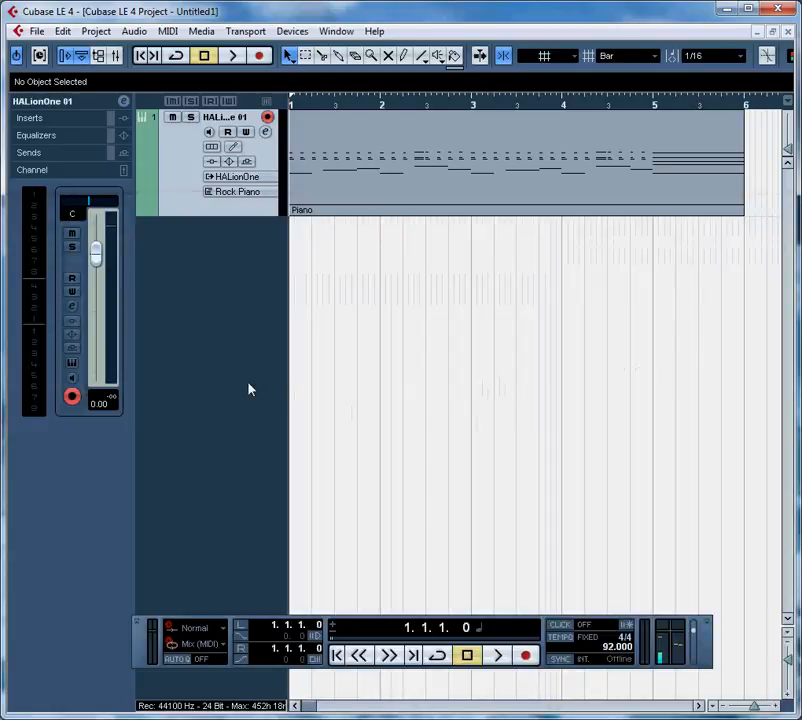
mouse_move(496, 656)
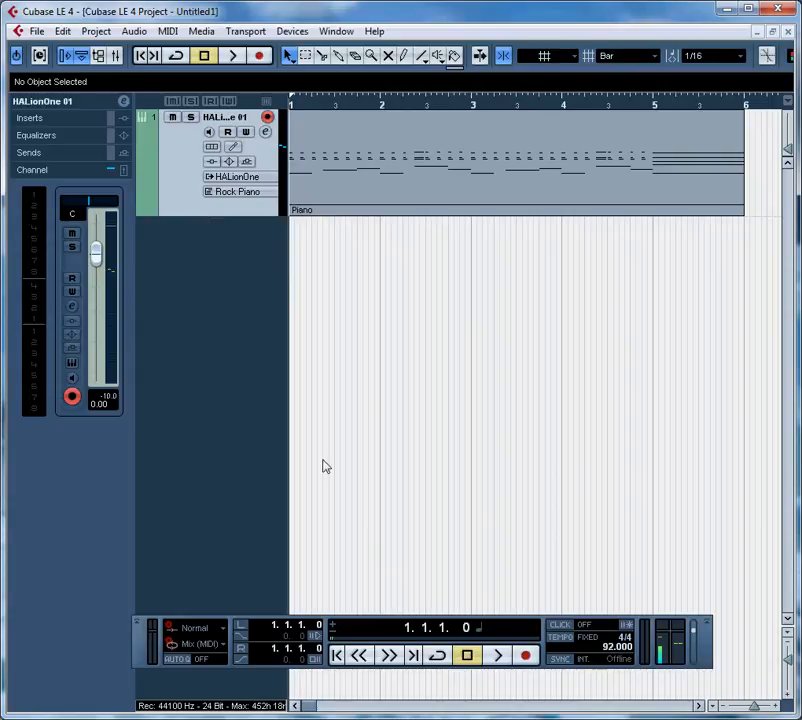
mouse_move(400, 468)
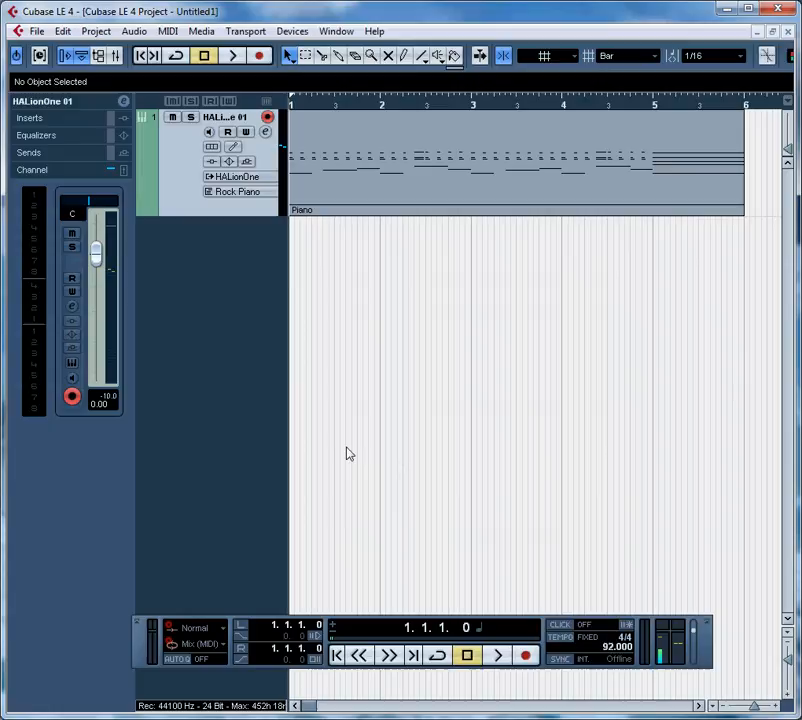
mouse_move(416, 264)
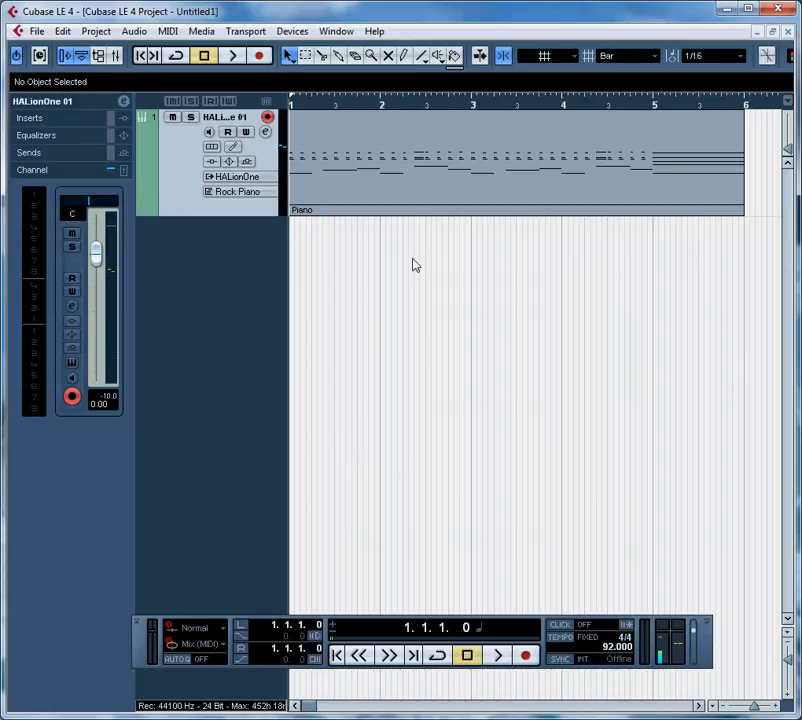
mouse_move(196, 480)
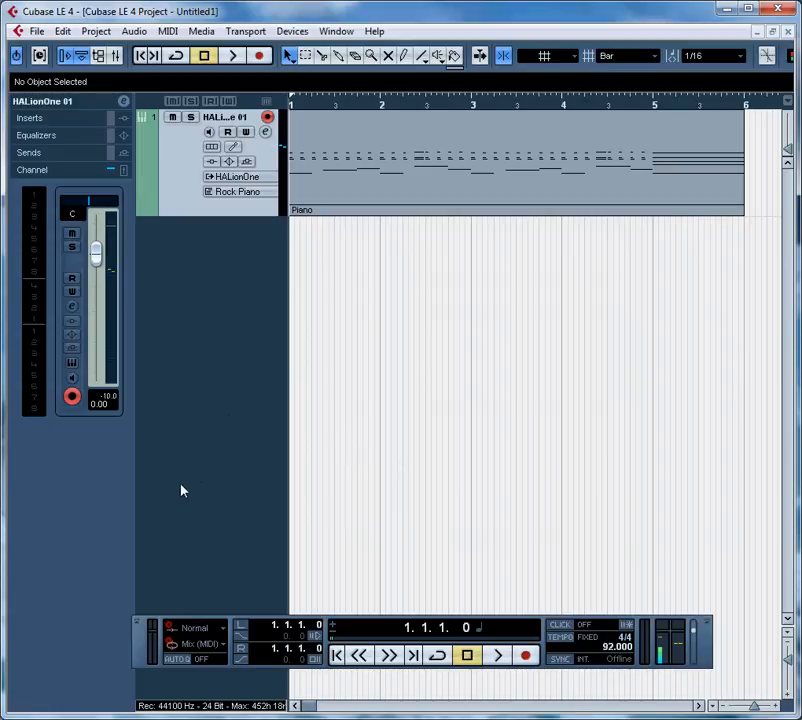
mouse_move(192, 482)
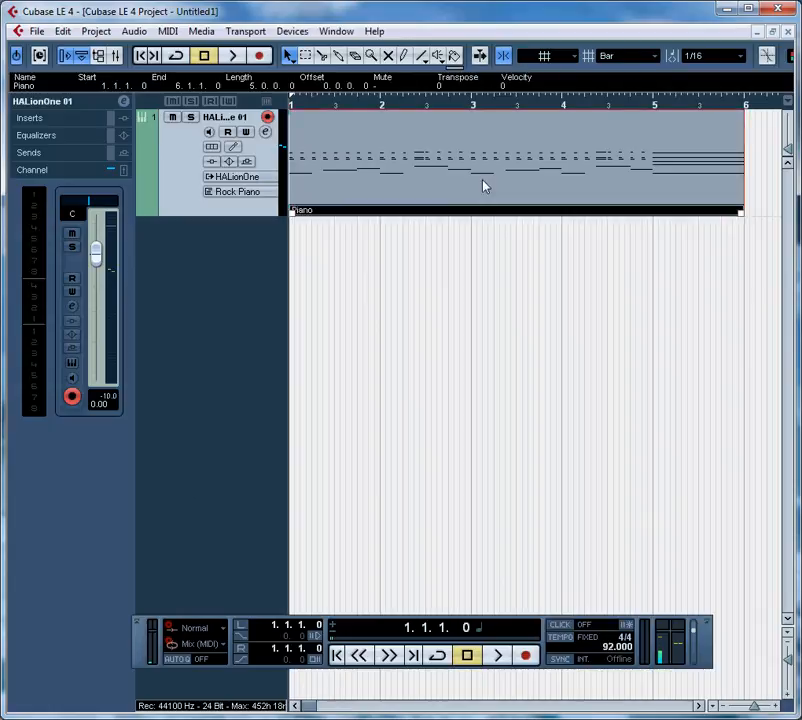
Open the Piano part in the Key Editor and scroll to its final chord.
double_click(482, 164)
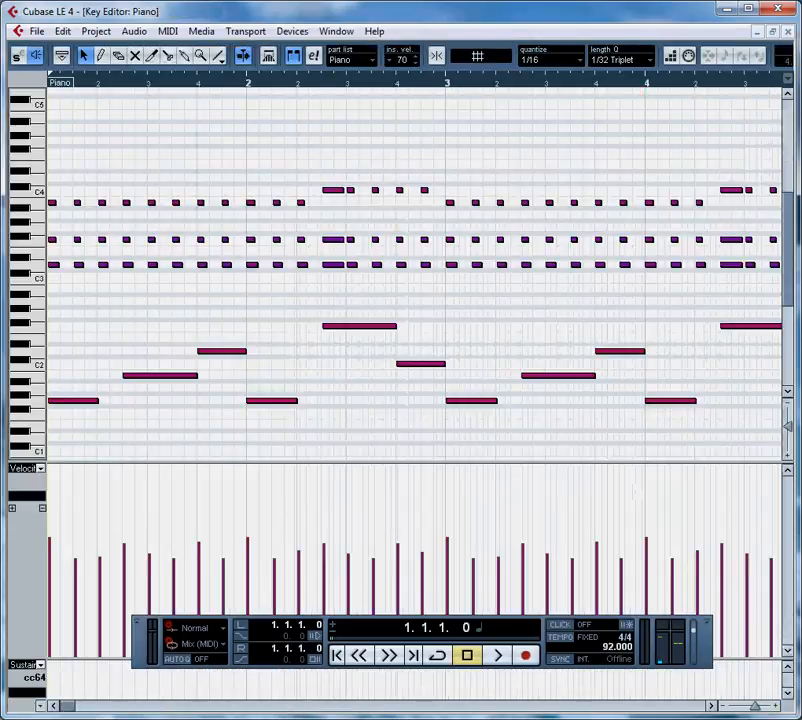
scroll("right", 3)
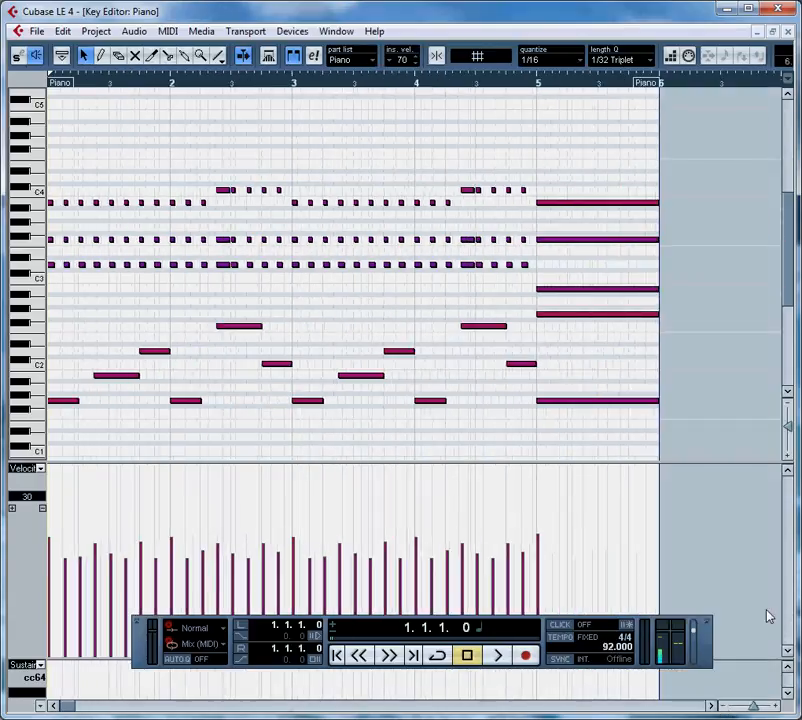
mouse_move(140, 650)
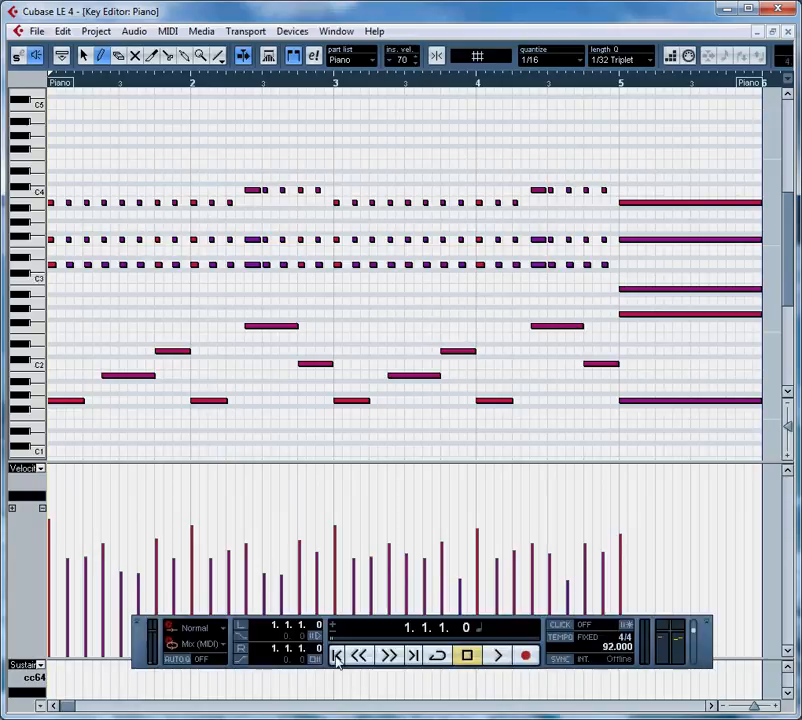
Play back the piano part briefly, then stop playback.
left_click(494, 654)
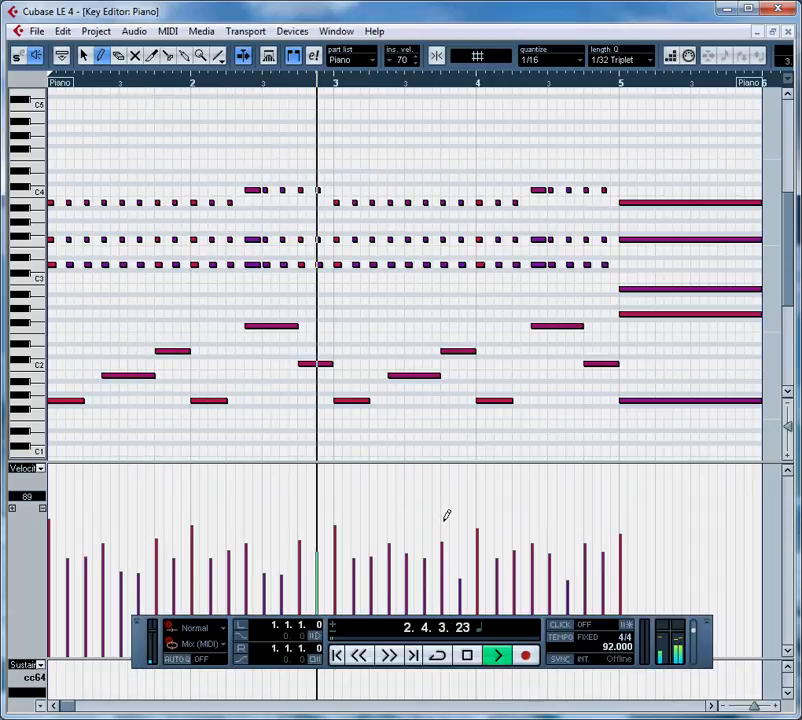
left_click(496, 652)
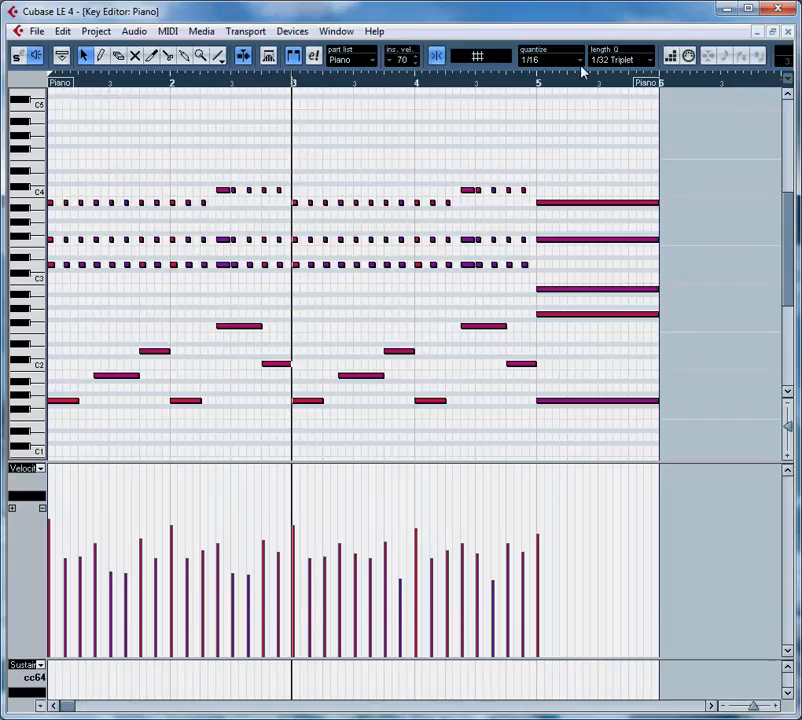
mouse_move(412, 84)
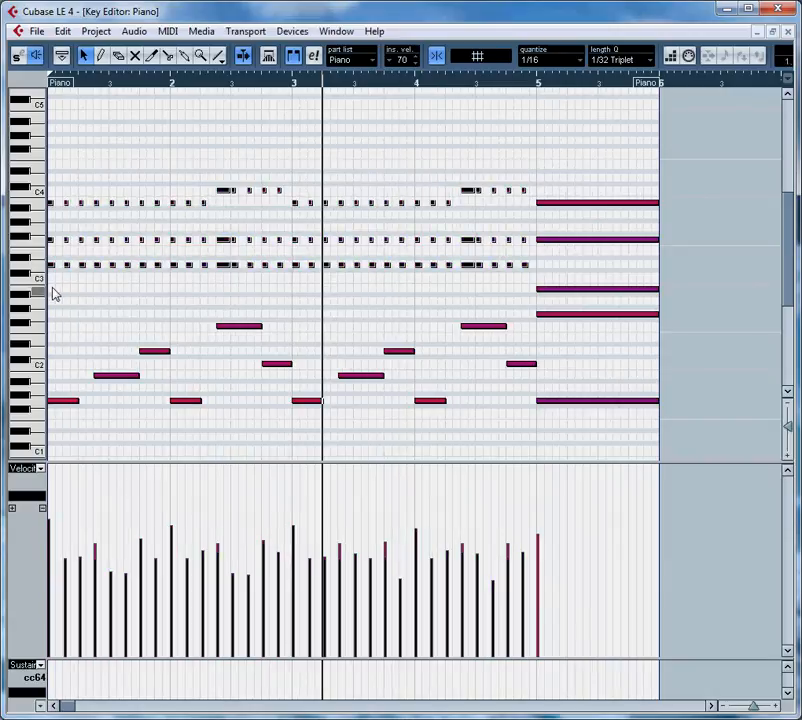
Apply 1/16 grid, 40% iterative quantize to the right-hand chords via Quantize Setup.
left_click(164, 32)
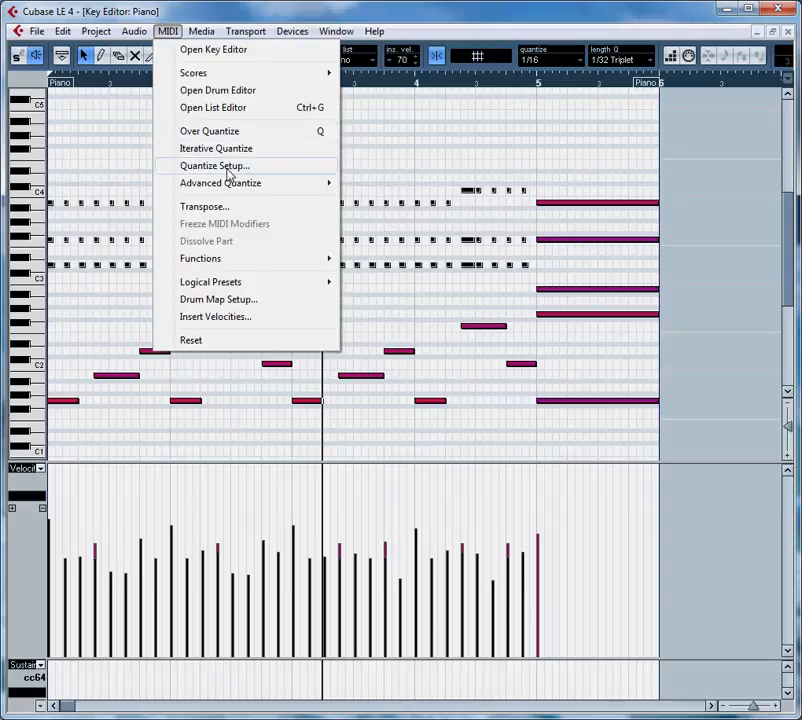
left_click(212, 164)
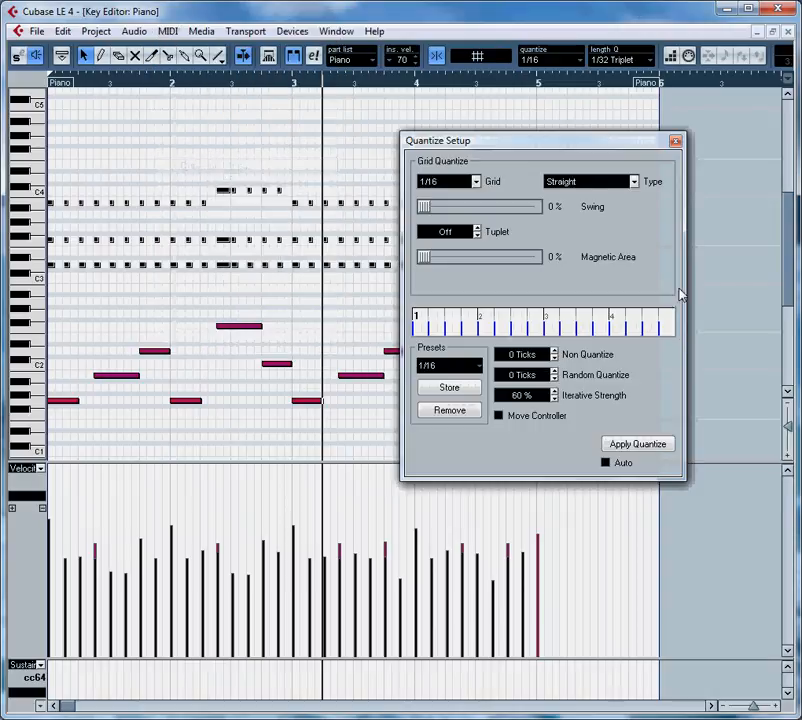
mouse_move(582, 272)
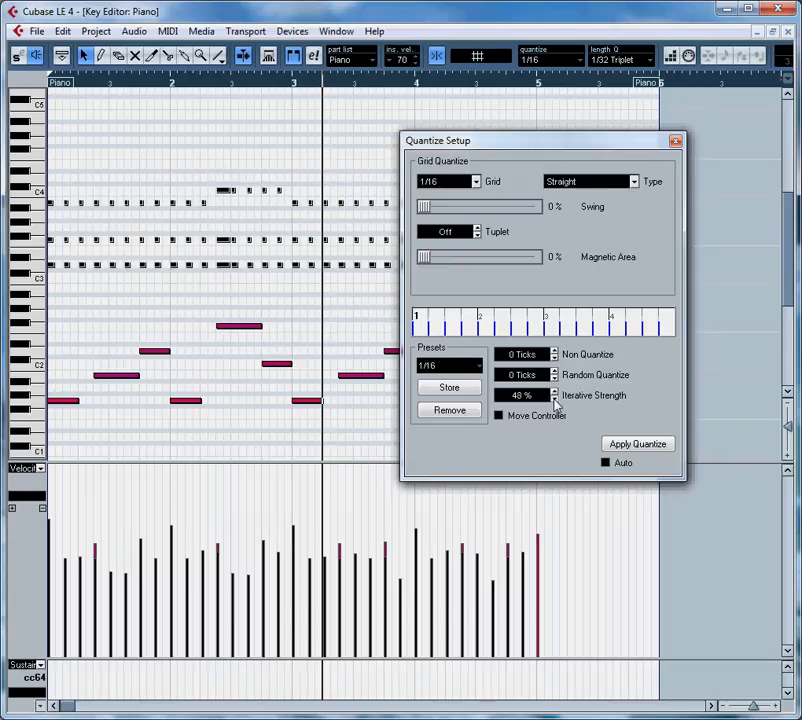
left_click(546, 400)
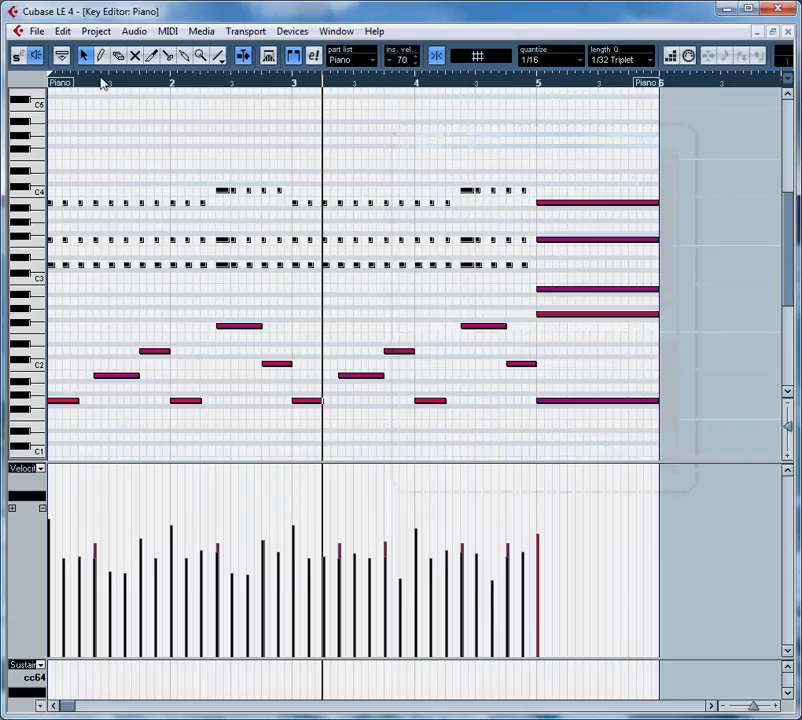
mouse_move(196, 360)
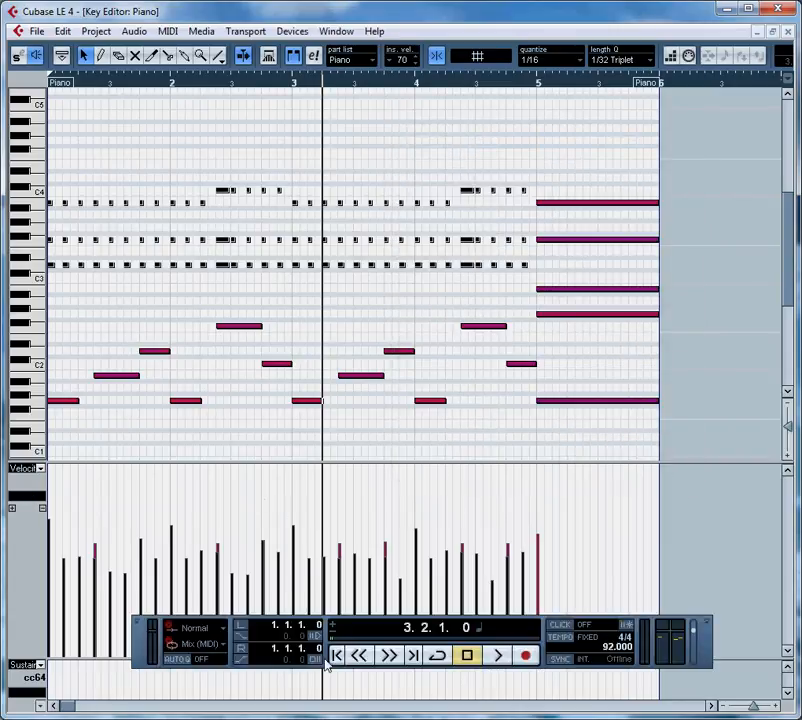
Return to the project start and play the quantized part.
left_click(336, 652)
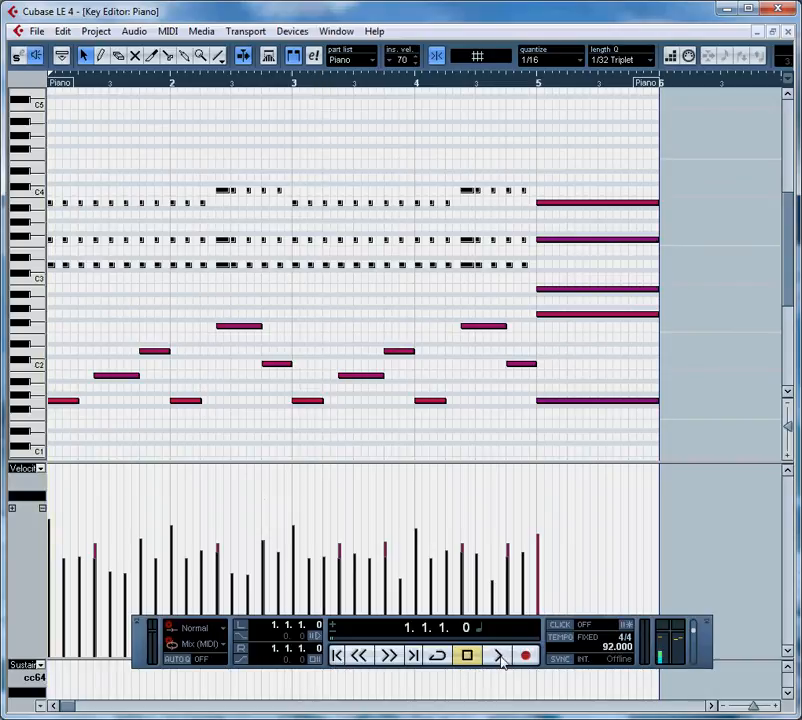
left_click(496, 656)
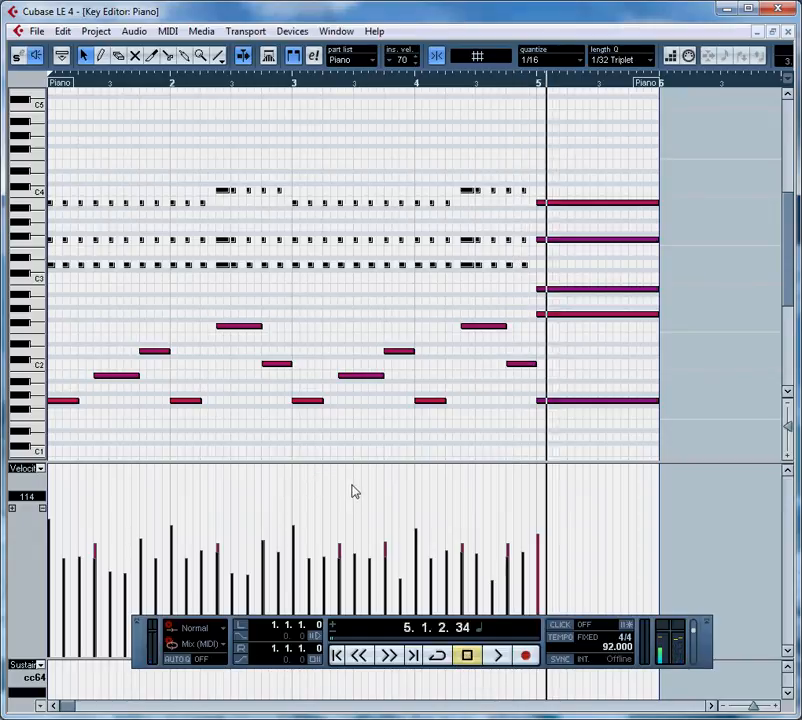
mouse_move(668, 114)
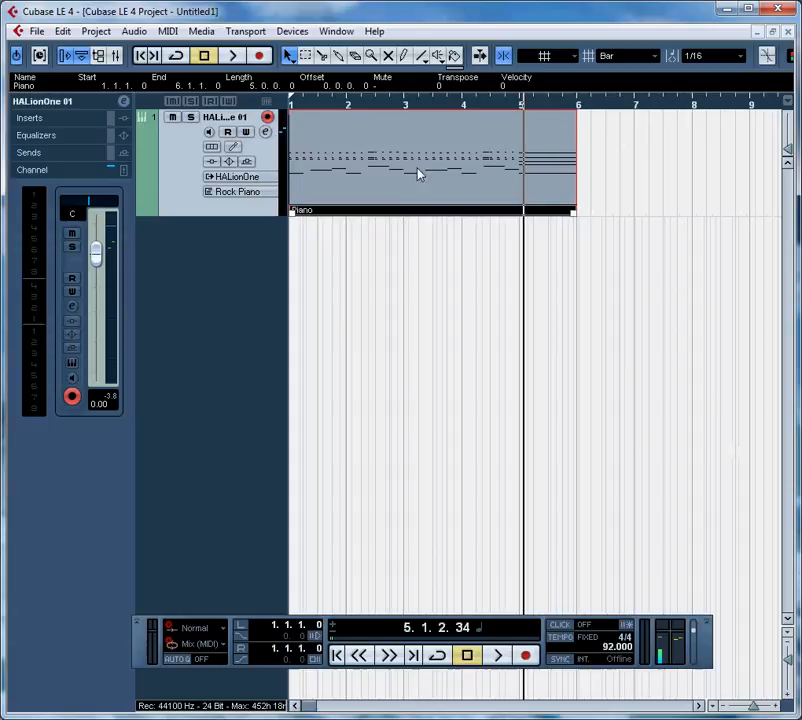
mouse_move(426, 184)
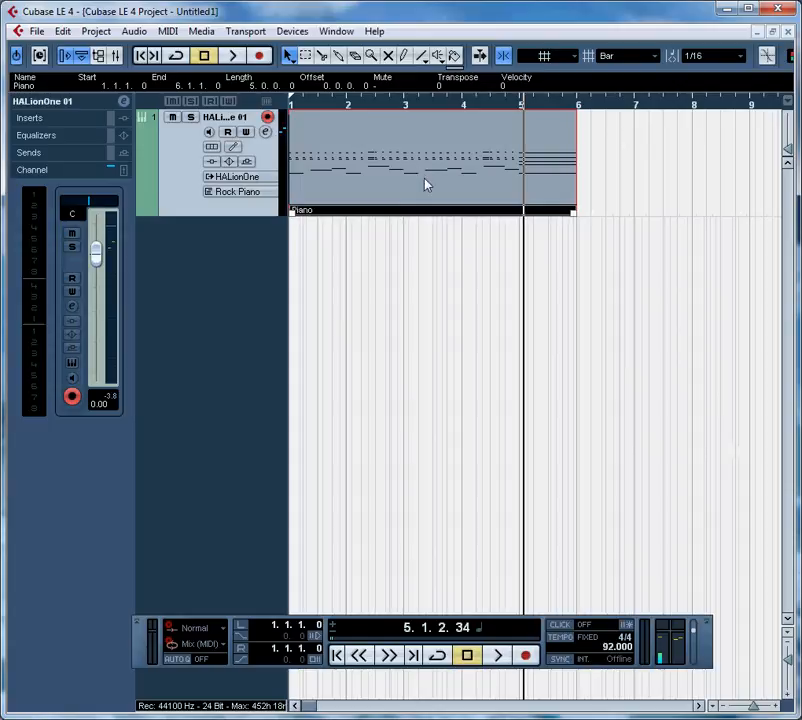